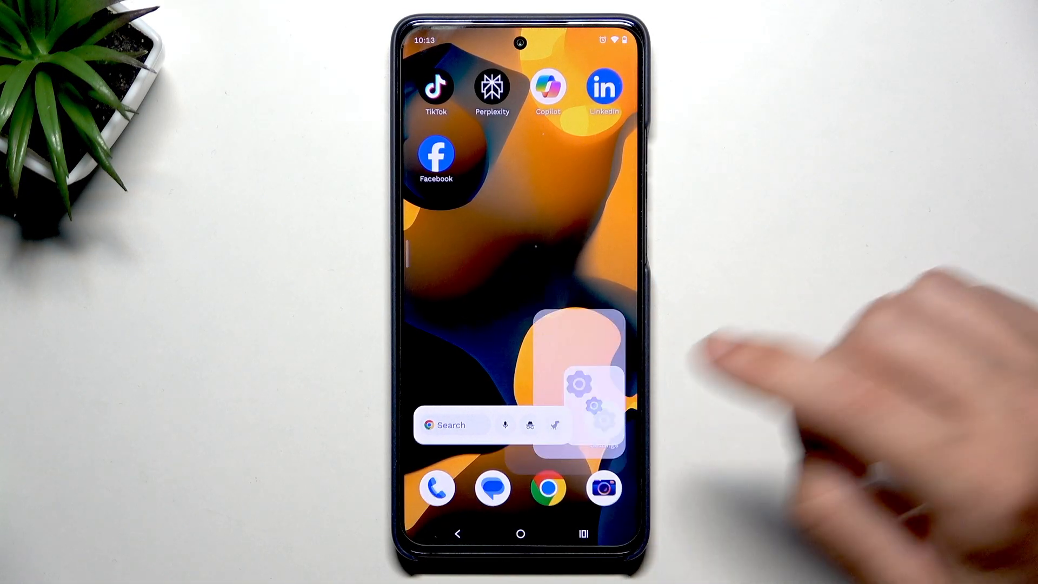
Step: Show the phone's device identifiers, including the Wi-Fi MAC address, from About phone in Settings
click(588, 400)
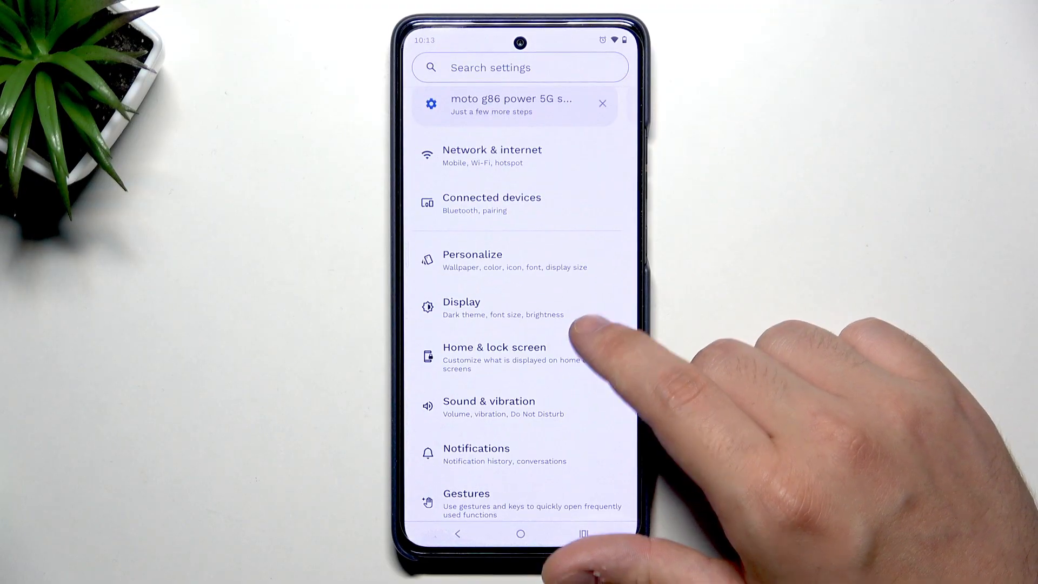
scroll(down, 3)
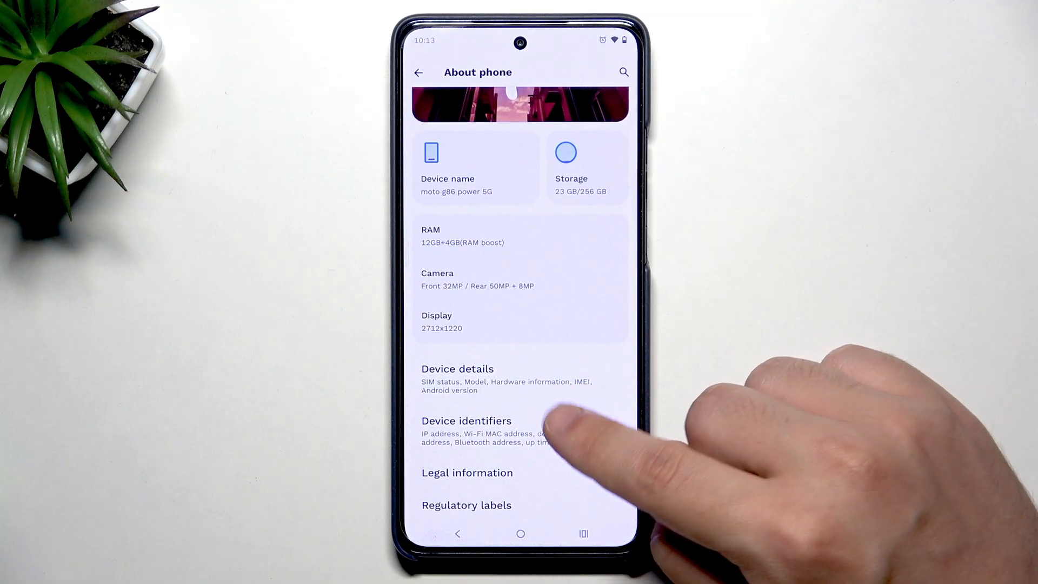
click(467, 421)
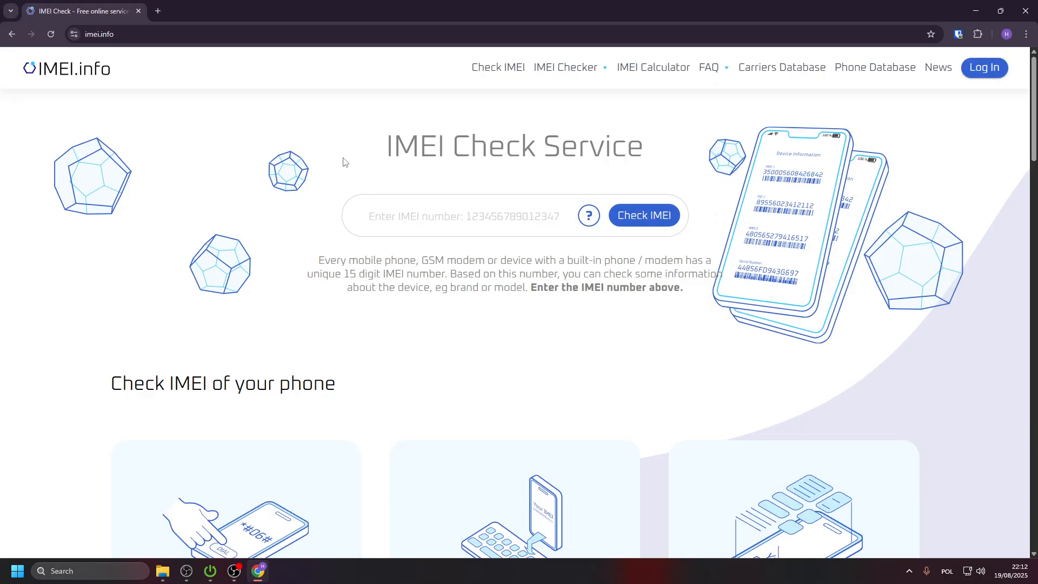
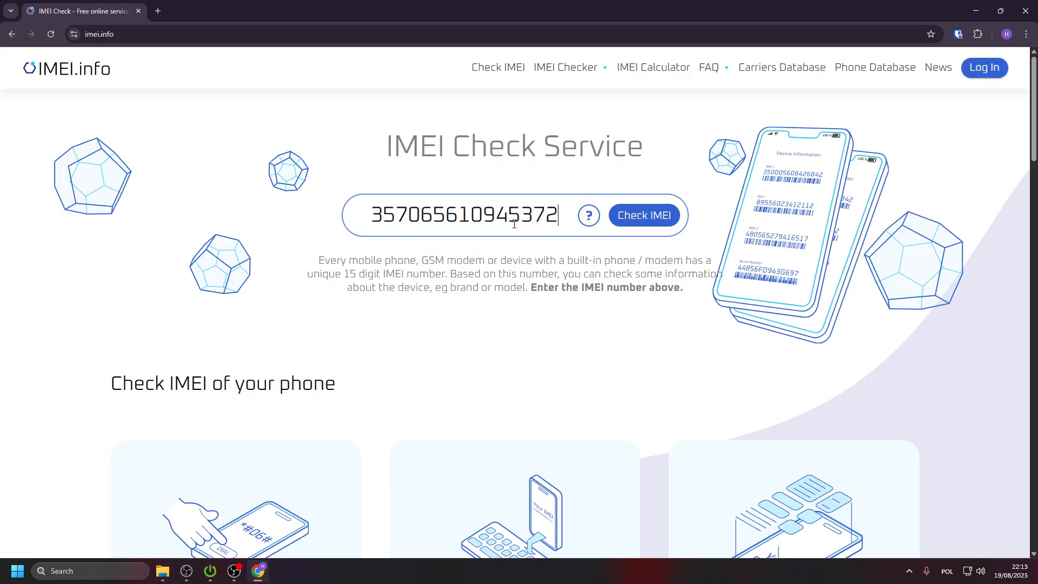
mouse_move(468, 196)
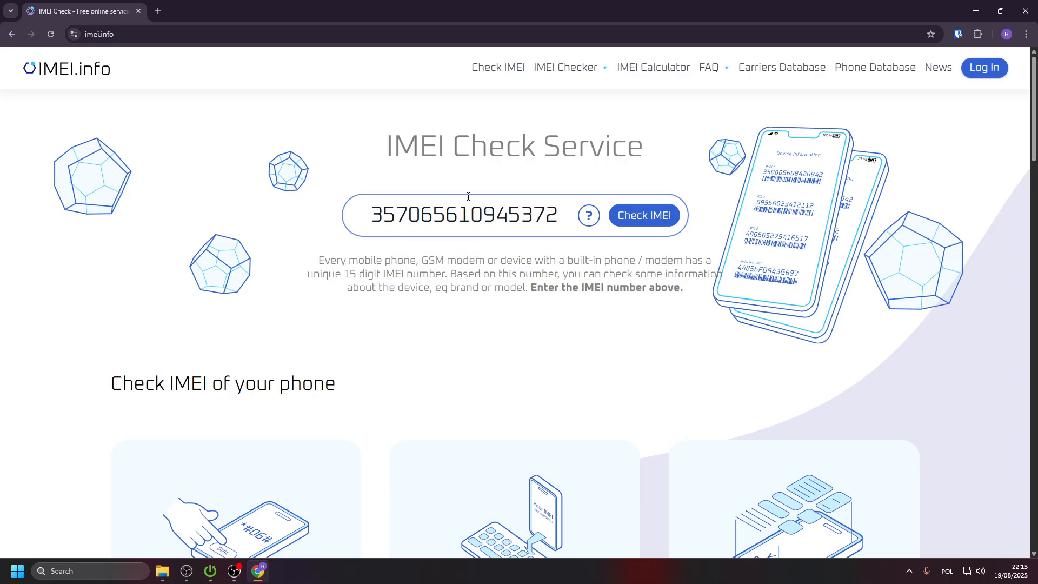
scroll(down, 3)
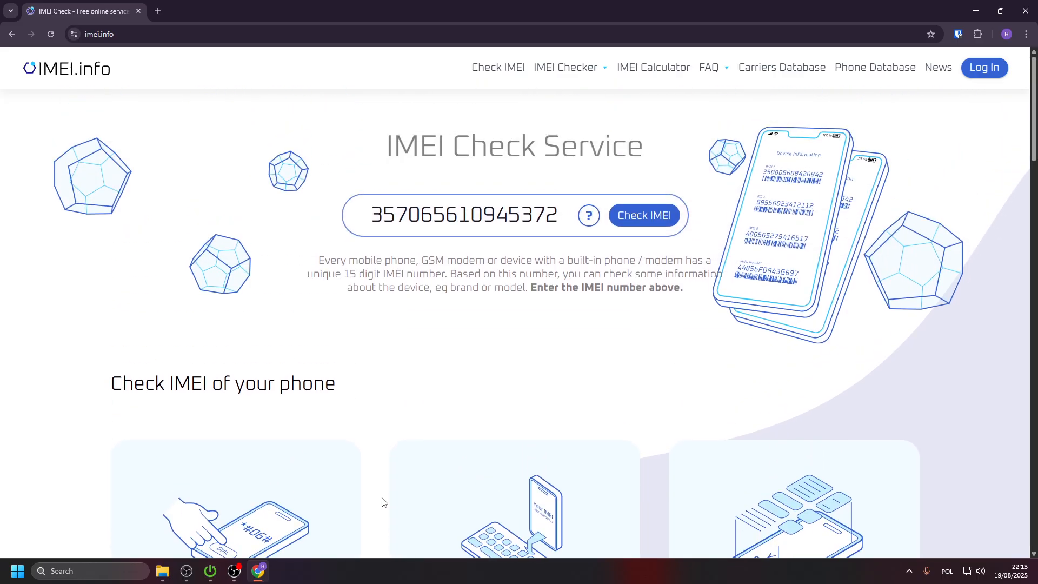
click(643, 215)
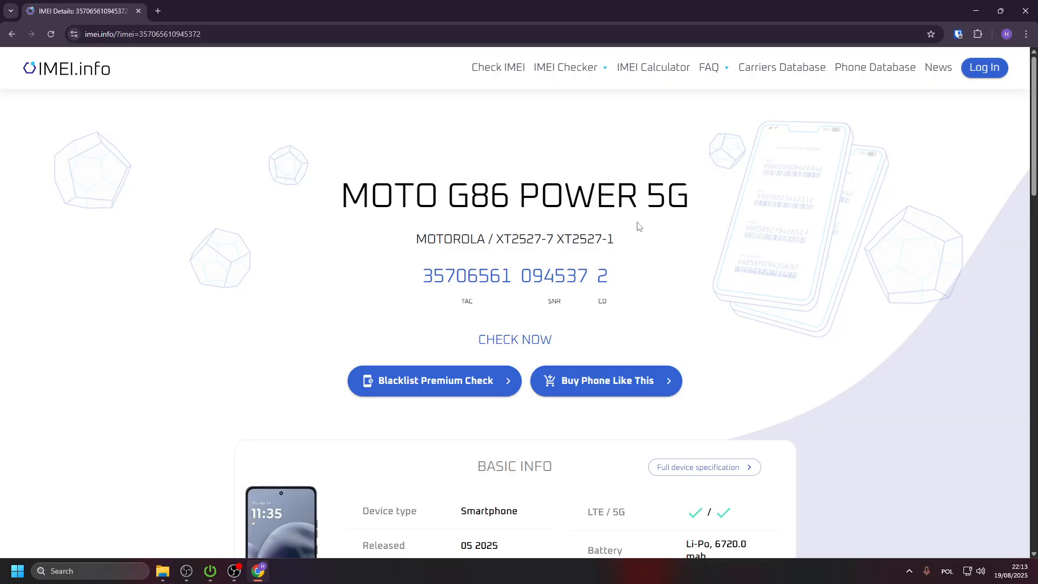
Step: Start the free MAC Address Check from the Basic Checks list
scroll(down, 3)
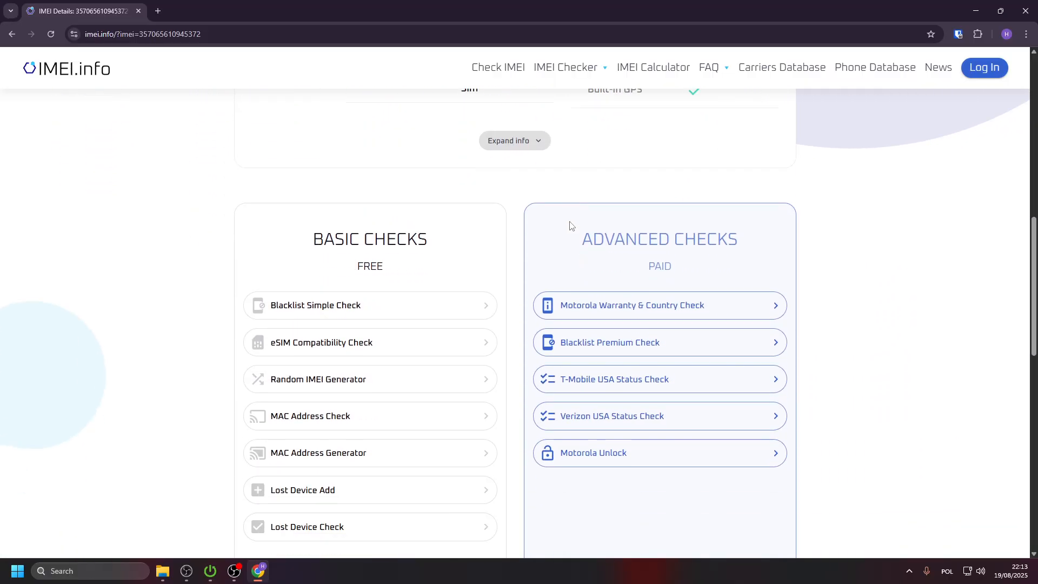
click(309, 415)
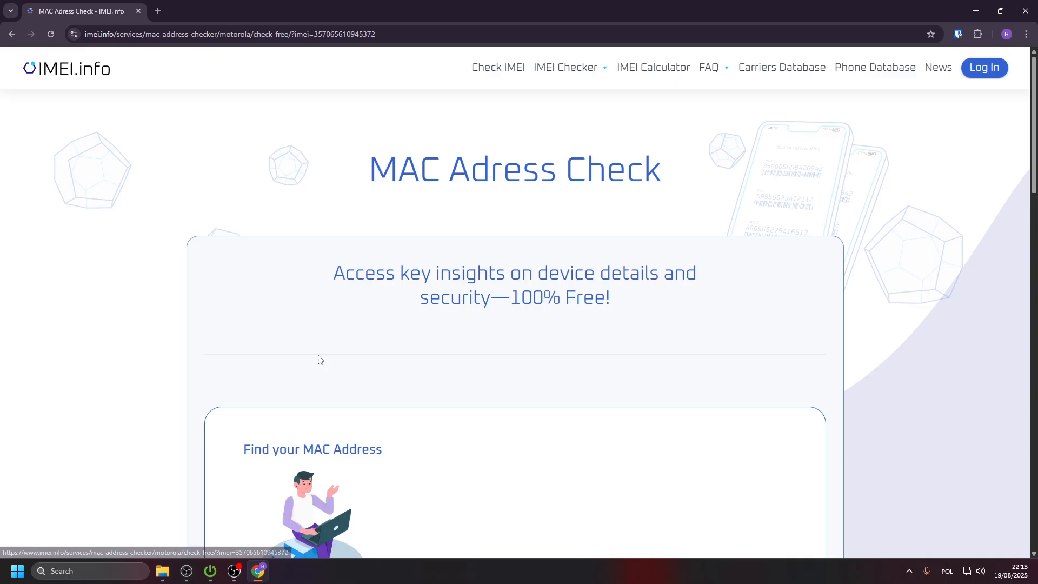
Step: Submit the MAC address 8c:4e:46:5f:9c:f5 for checking
scroll(down, 3)
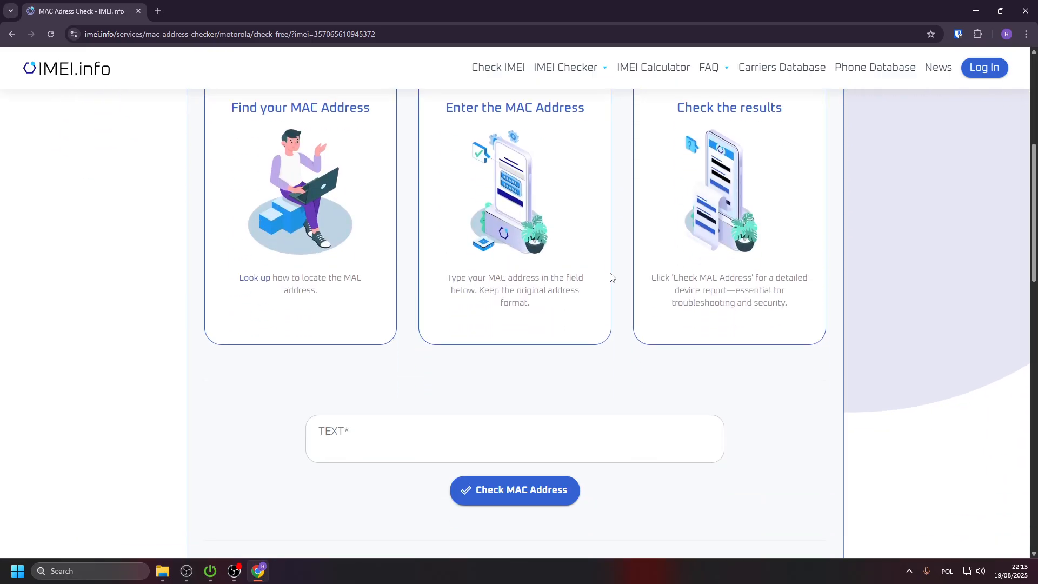
text(8c:4e:46:5f:9c:f5)
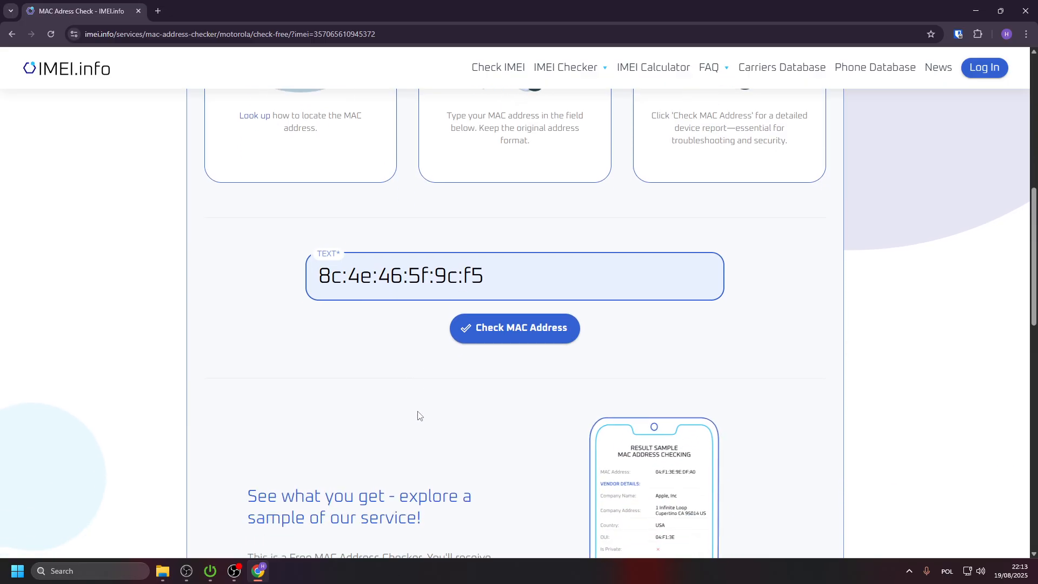
click(515, 329)
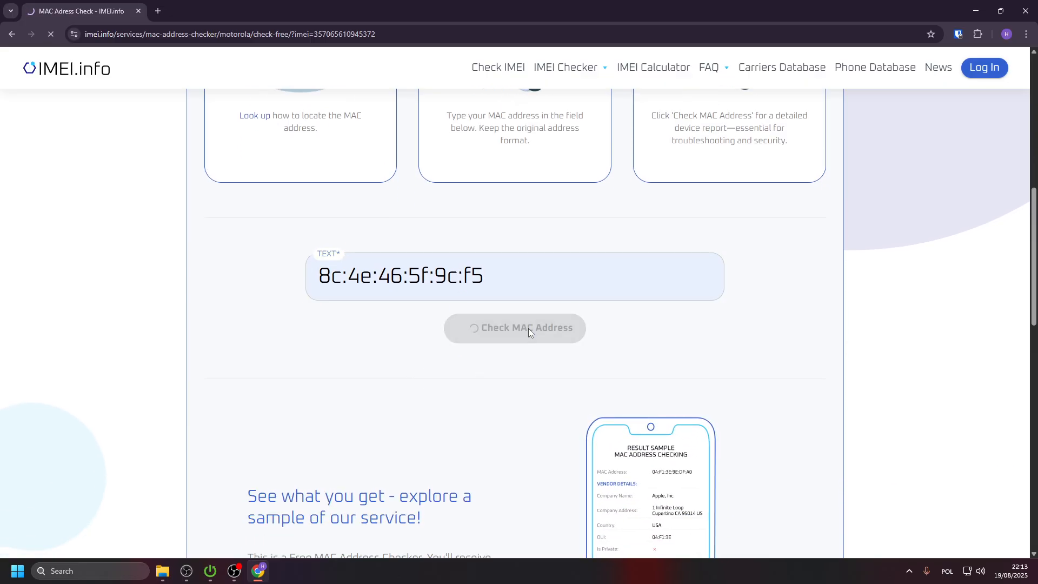
Step: Review the results: Motorola-Mobility (Lenovo), USA, OUI 8C:4E:46 and Random MAC 1–10 for the brand
click(515, 328)
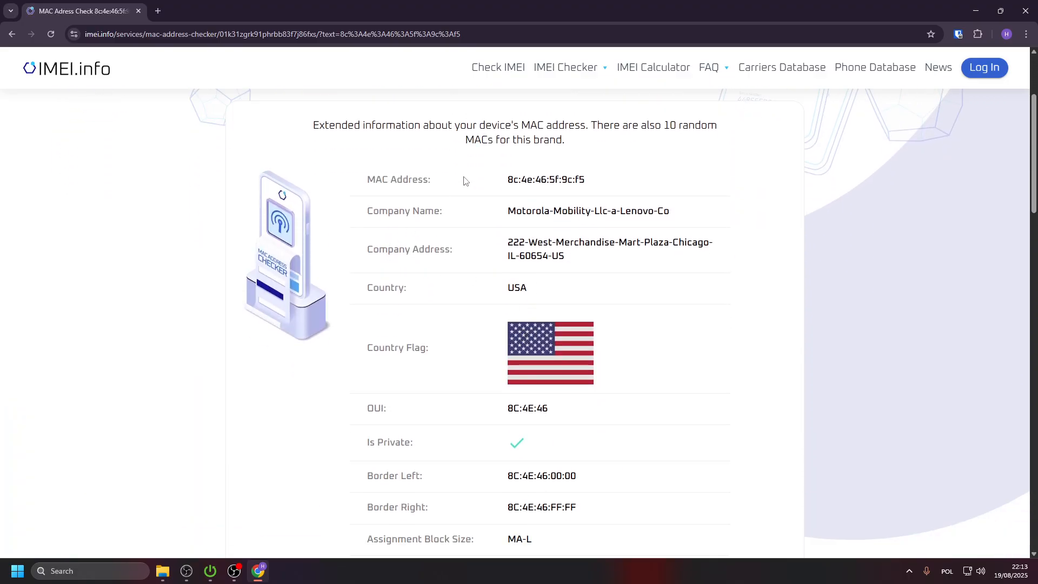
mouse_move(560, 220)
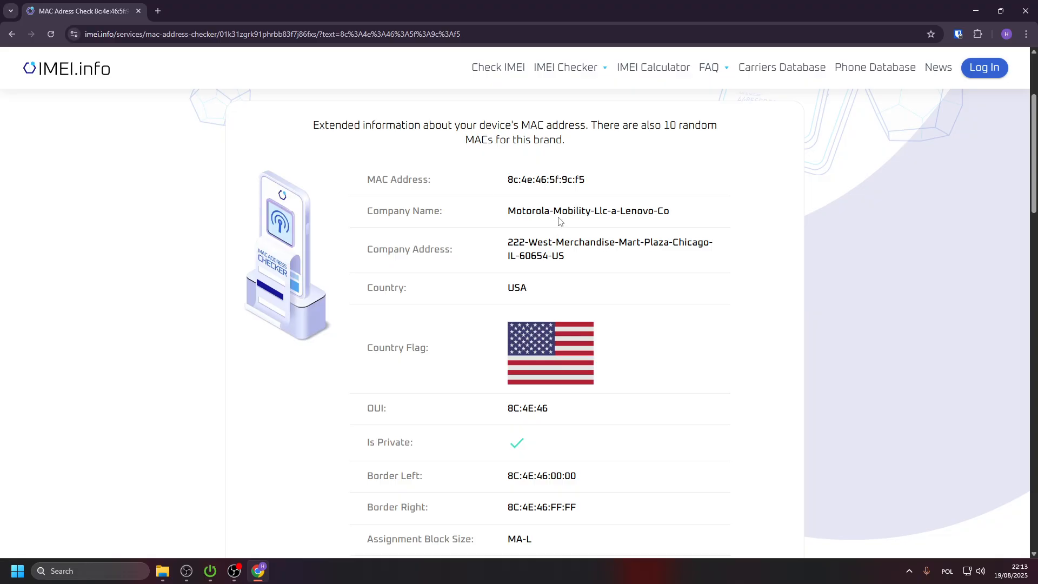
scroll(down, 3)
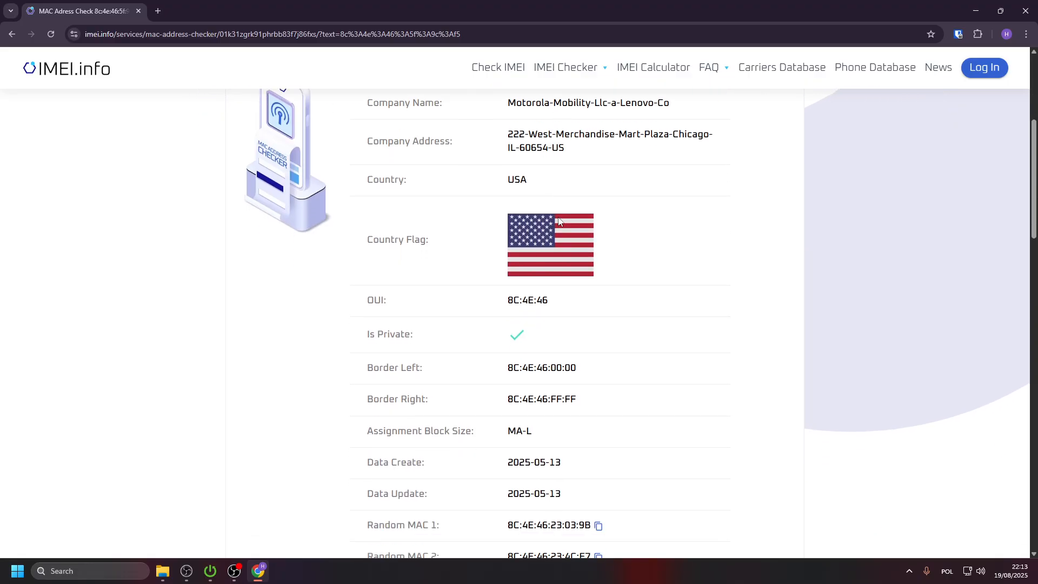
scroll(down, 3)
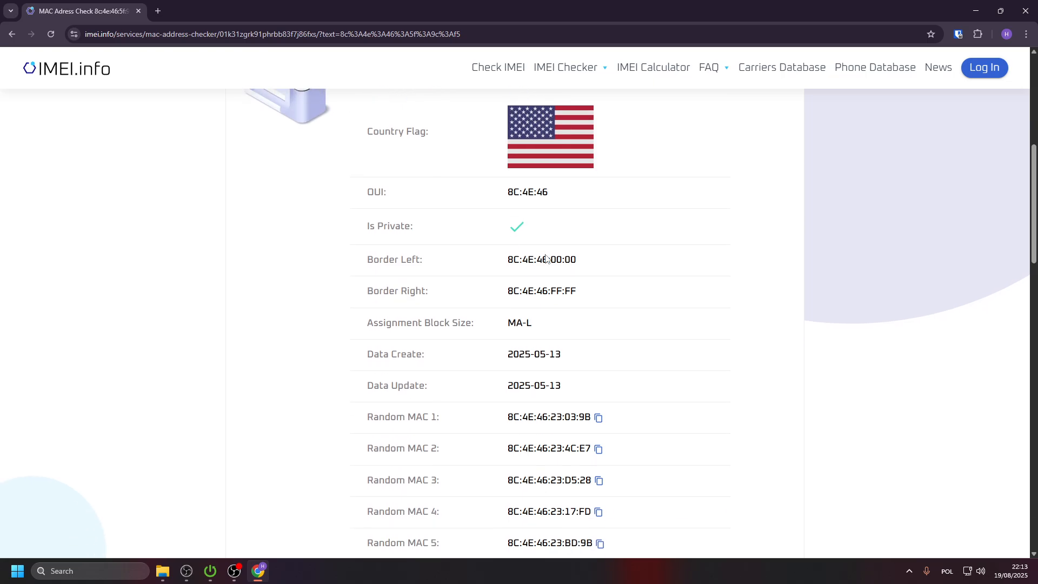
scroll(down, 3)
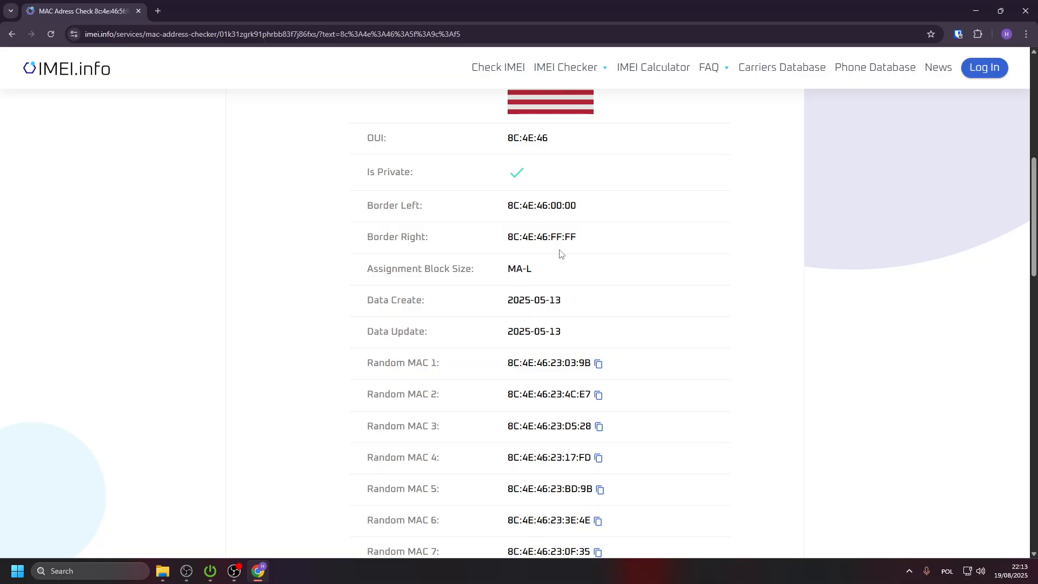
scroll(down, 3)
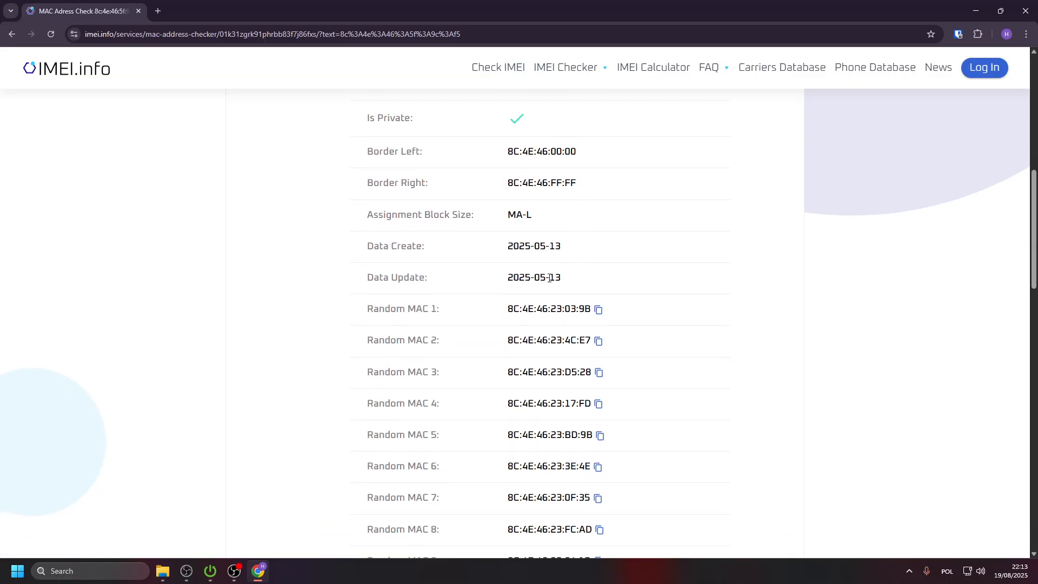
scroll(down, 3)
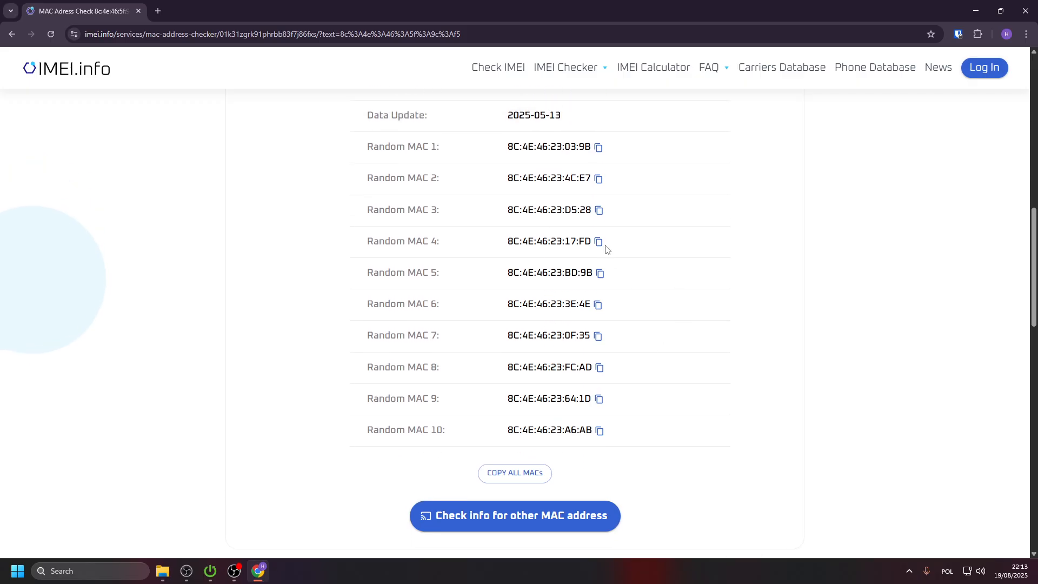
scroll(up, 3)
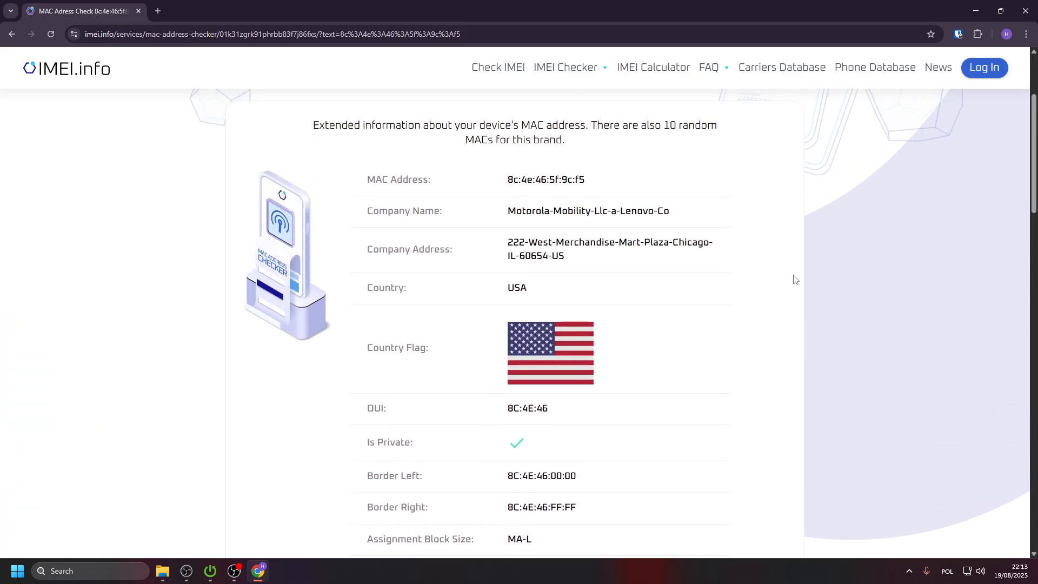